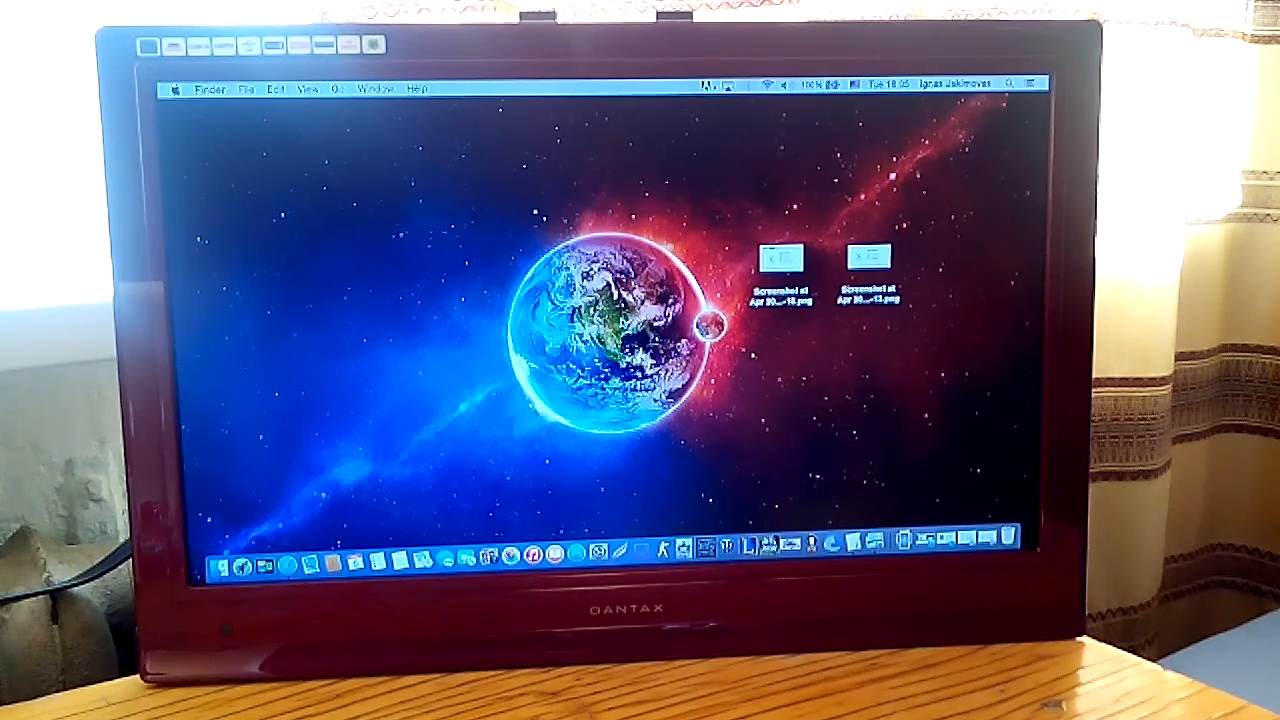
pyautogui.moveTo(878, 375)
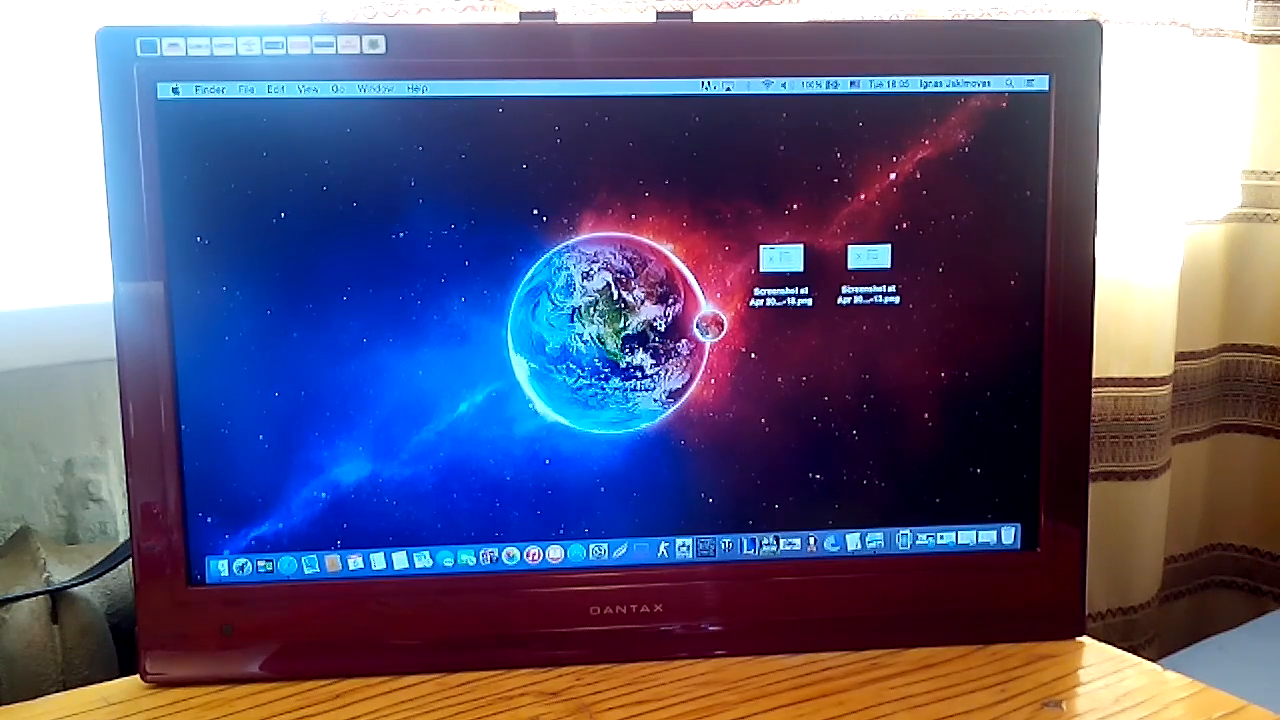
# Step: Drag both screenshot files from the desktop's right side onto the central planet
pyautogui.moveTo(780, 270); pyautogui.dragTo(485, 300)
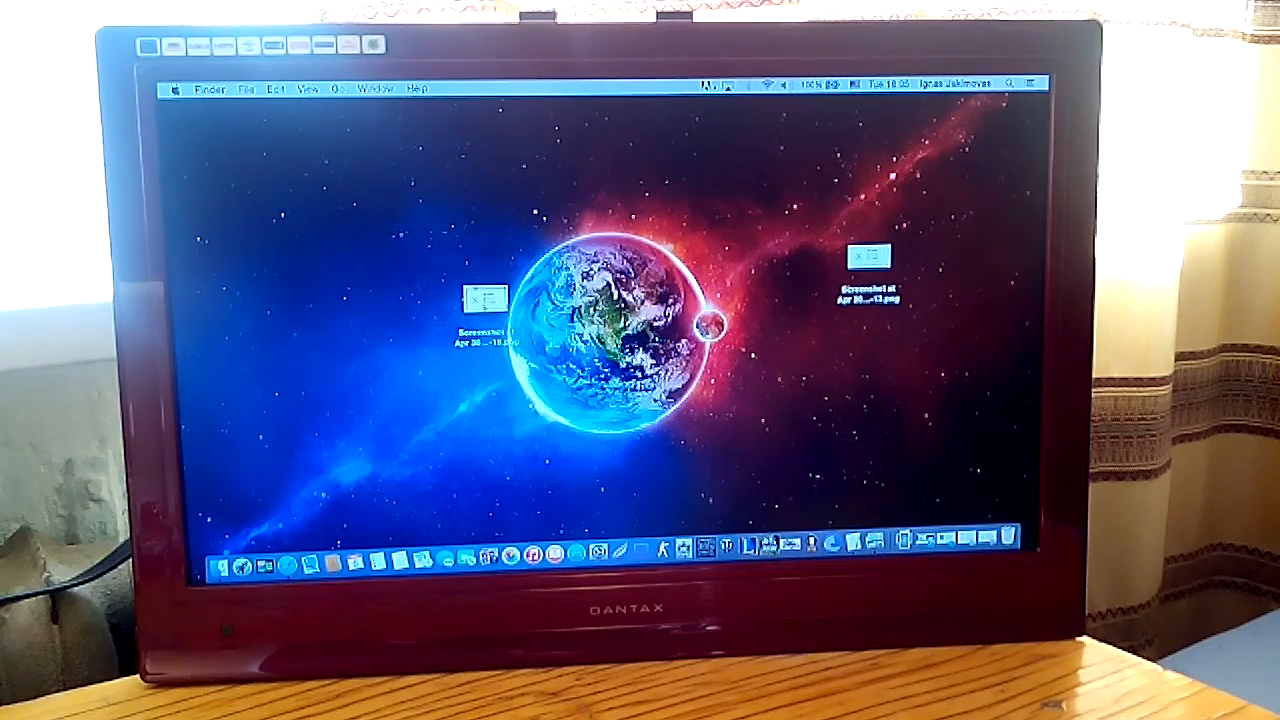
pyautogui.click(870, 275)
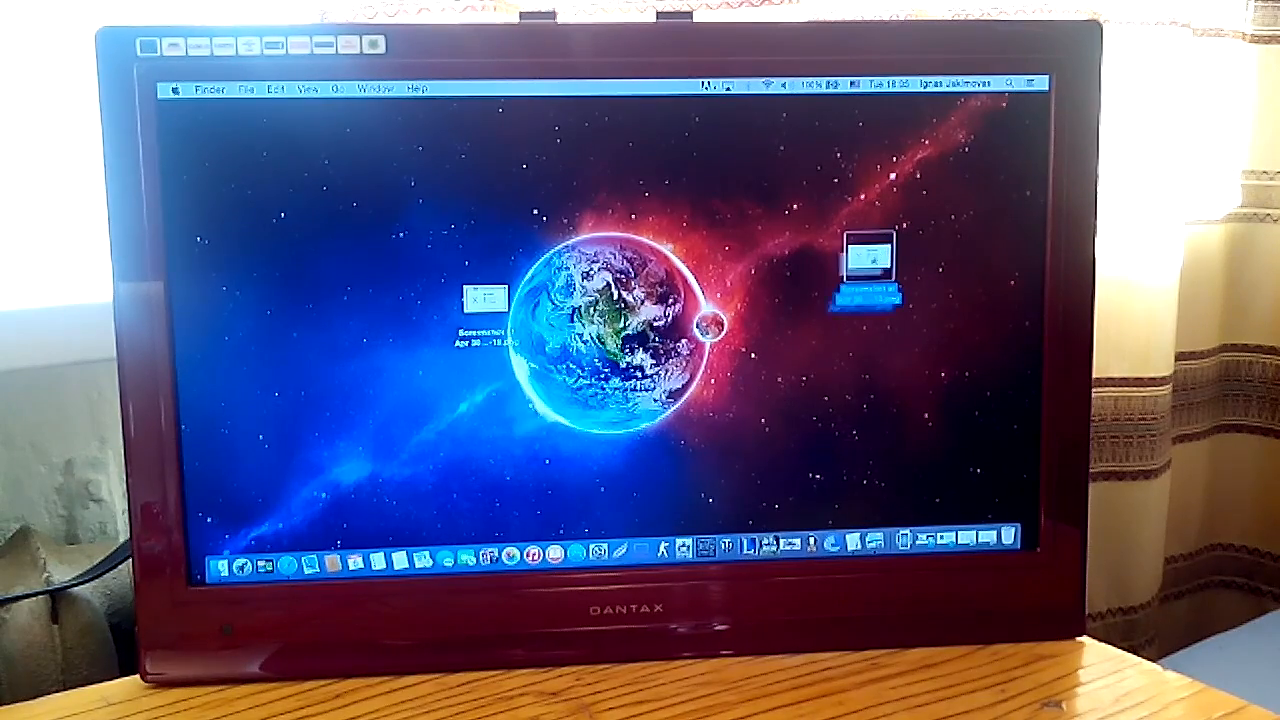
pyautogui.moveTo(870, 265); pyautogui.dragTo(595, 300)
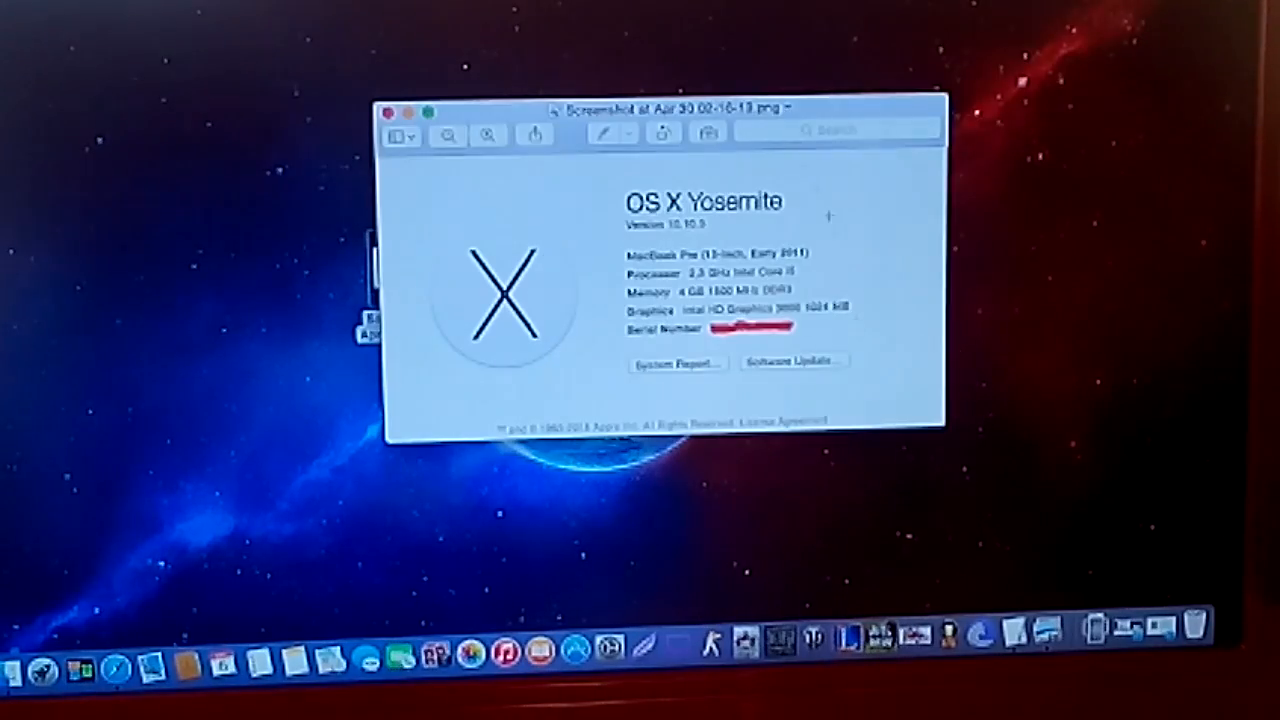
pyautogui.moveTo(877, 320)
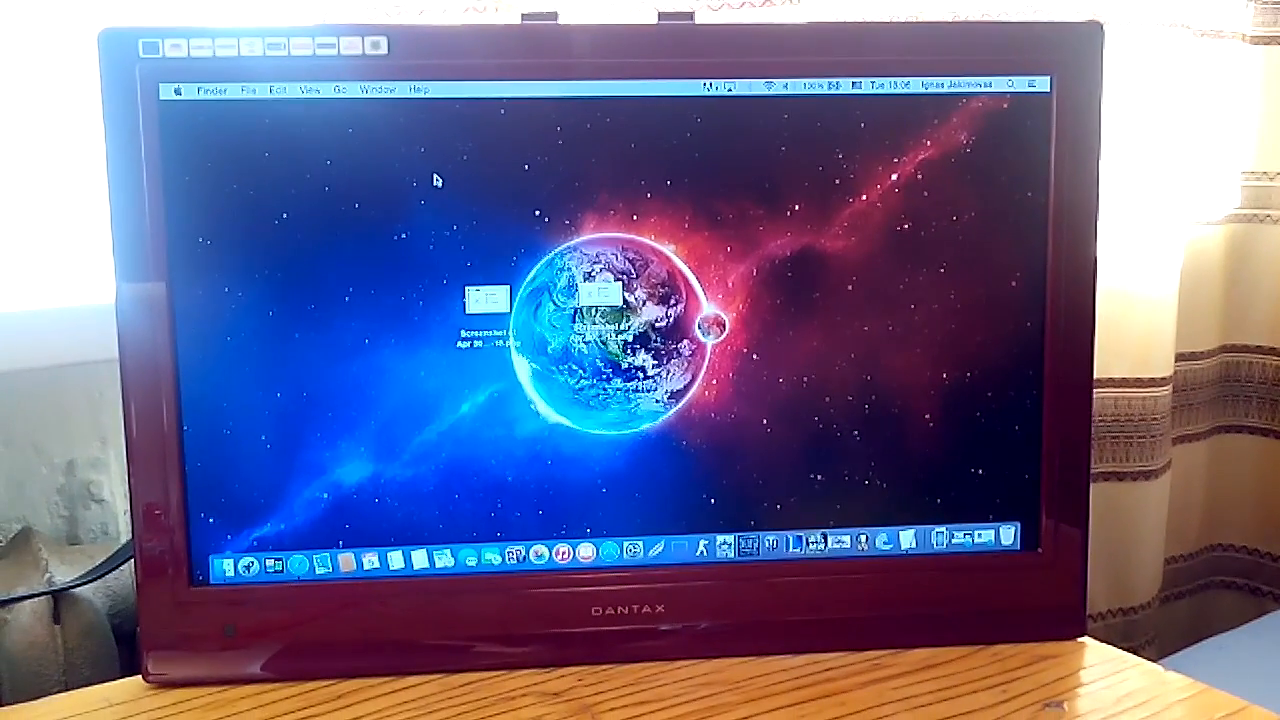
pyautogui.moveTo(775, 313)
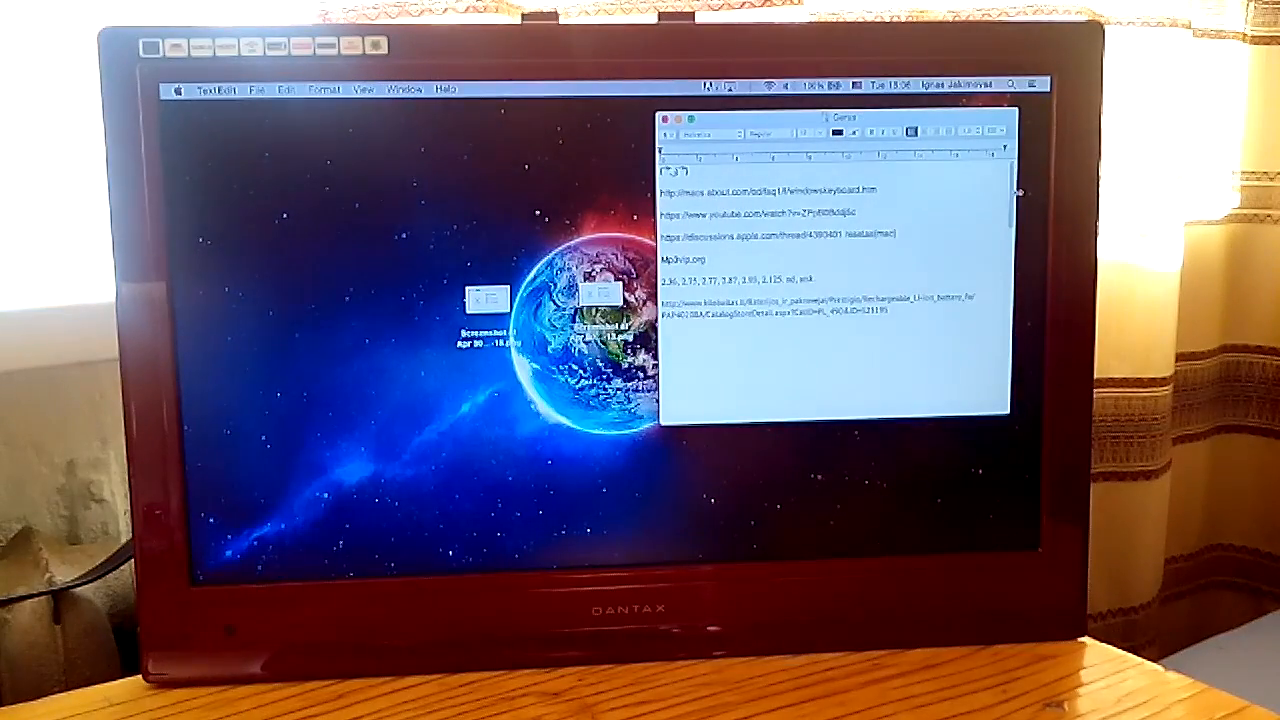
# Step: Scroll down to the last heading and retype its ending as 1024GB
pyautogui.scroll(-3)
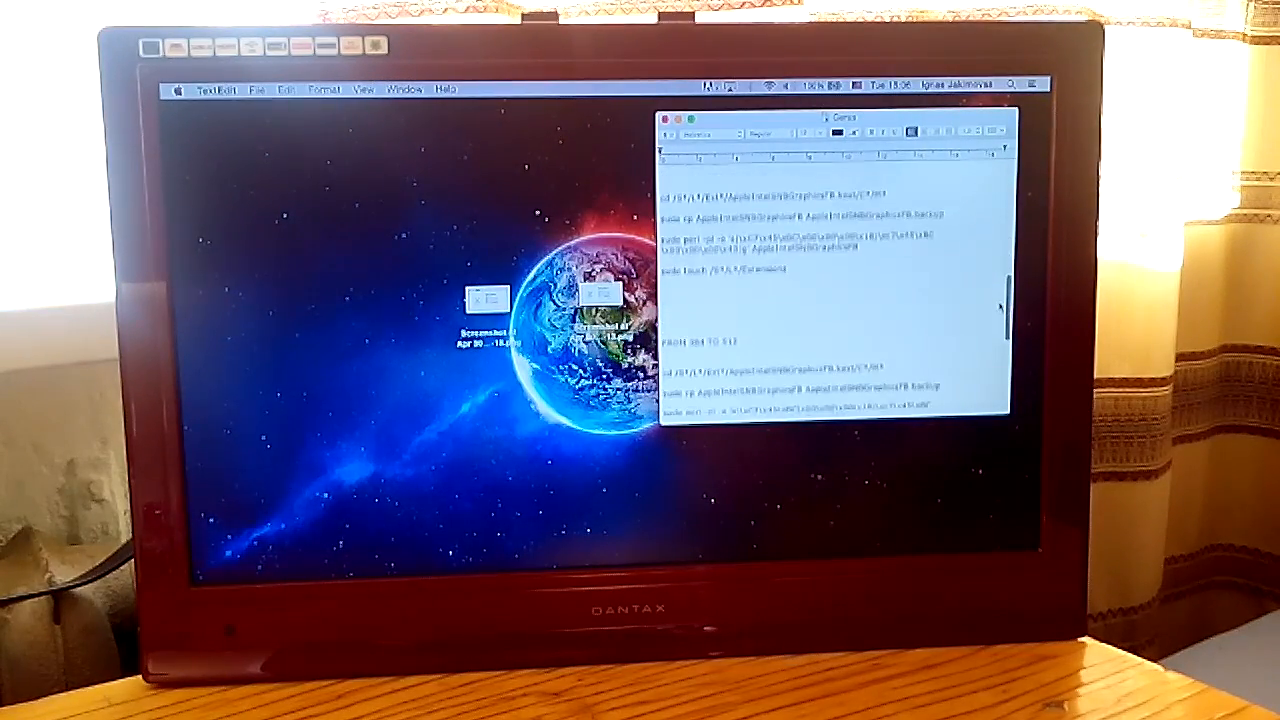
pyautogui.scroll(3)
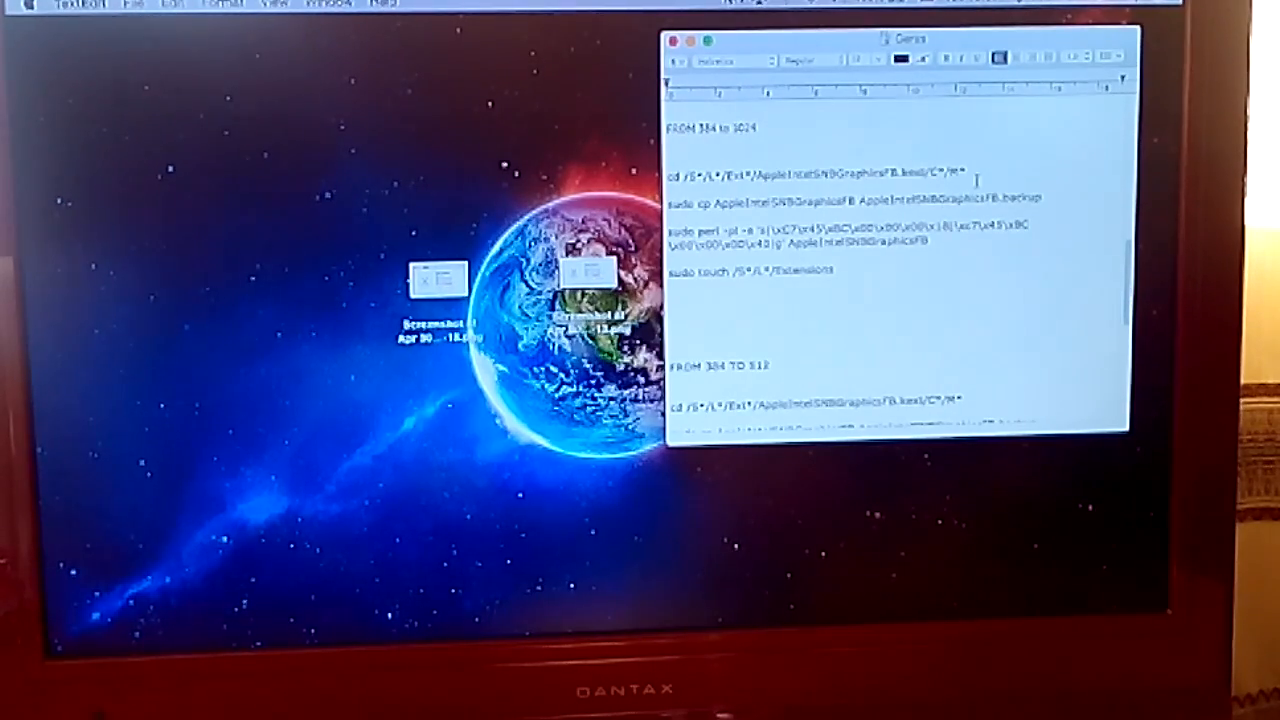
pyautogui.scroll(-3)
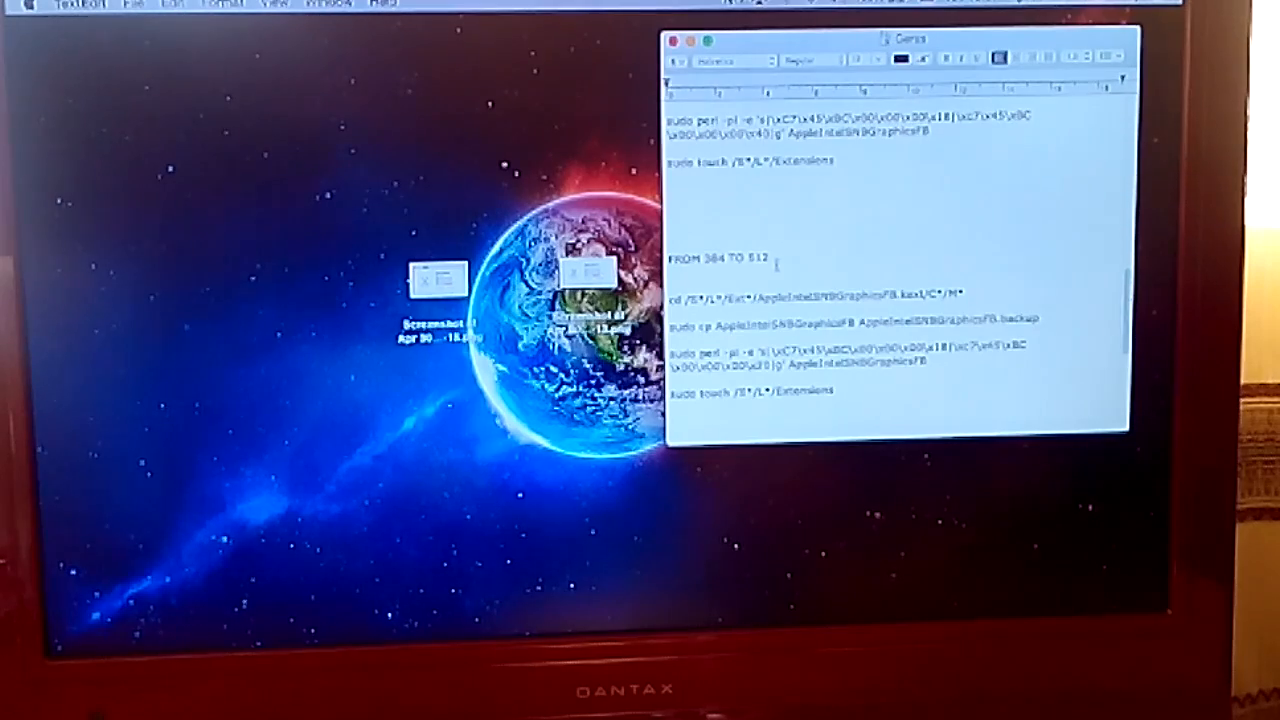
pyautogui.scroll(-3)
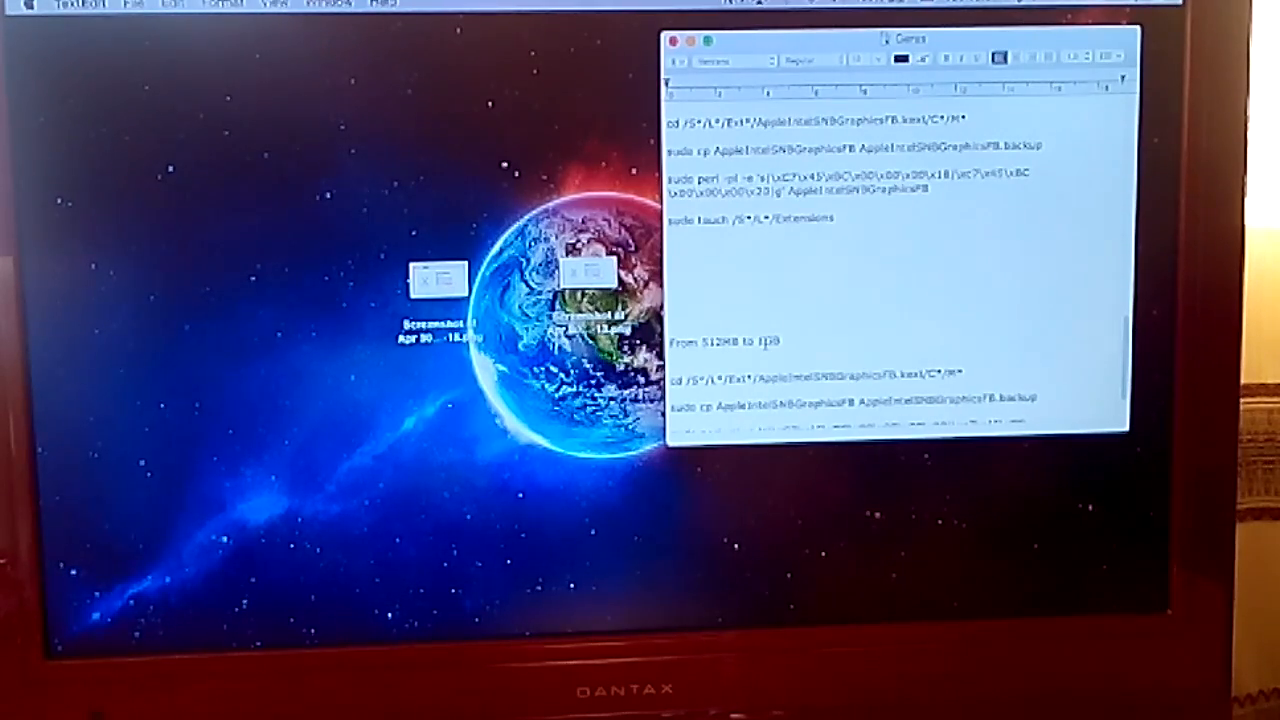
pyautogui.write('1024GB')
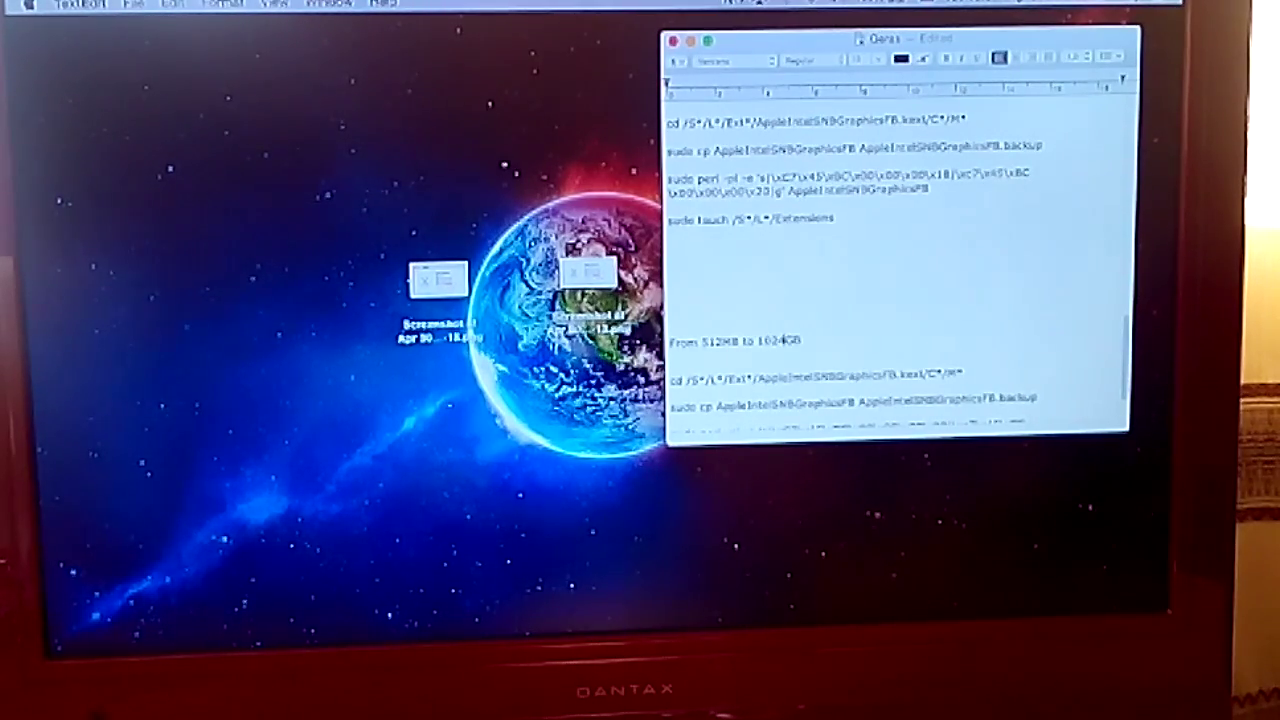
pyautogui.press('backspace')
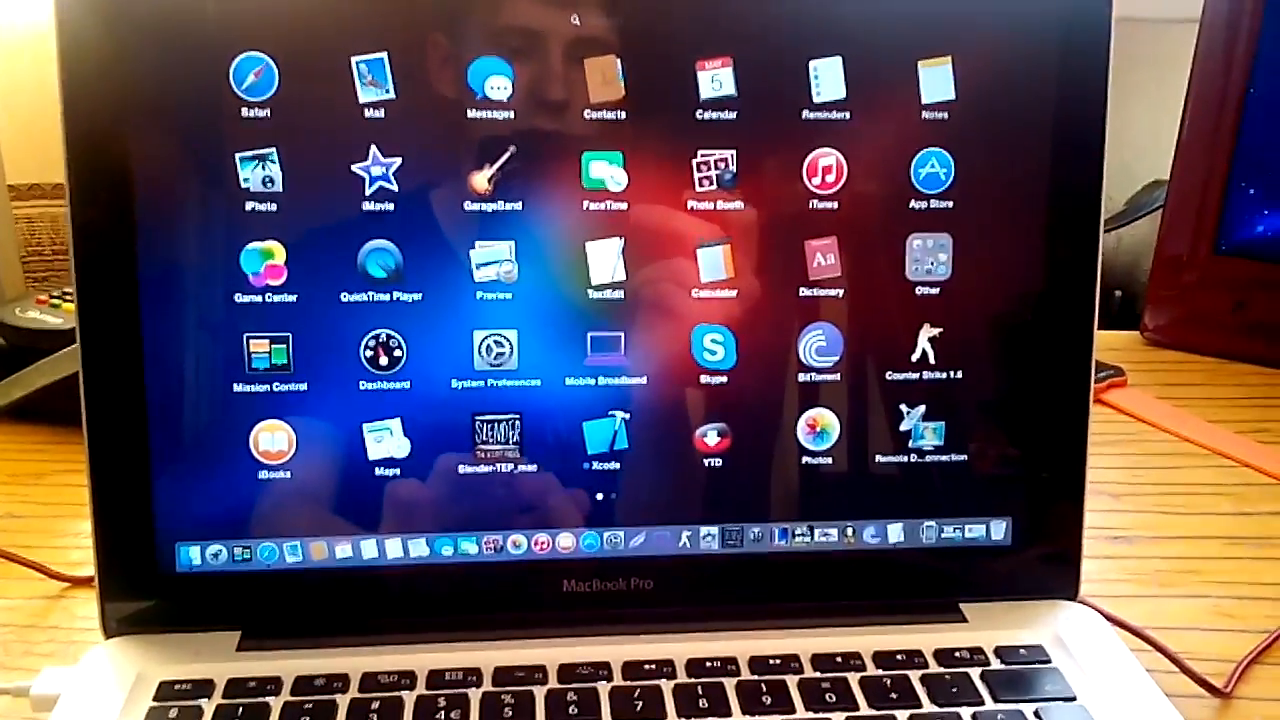
# Step: Launch Terminal from Launchpad's Other folder
pyautogui.click(930, 265)
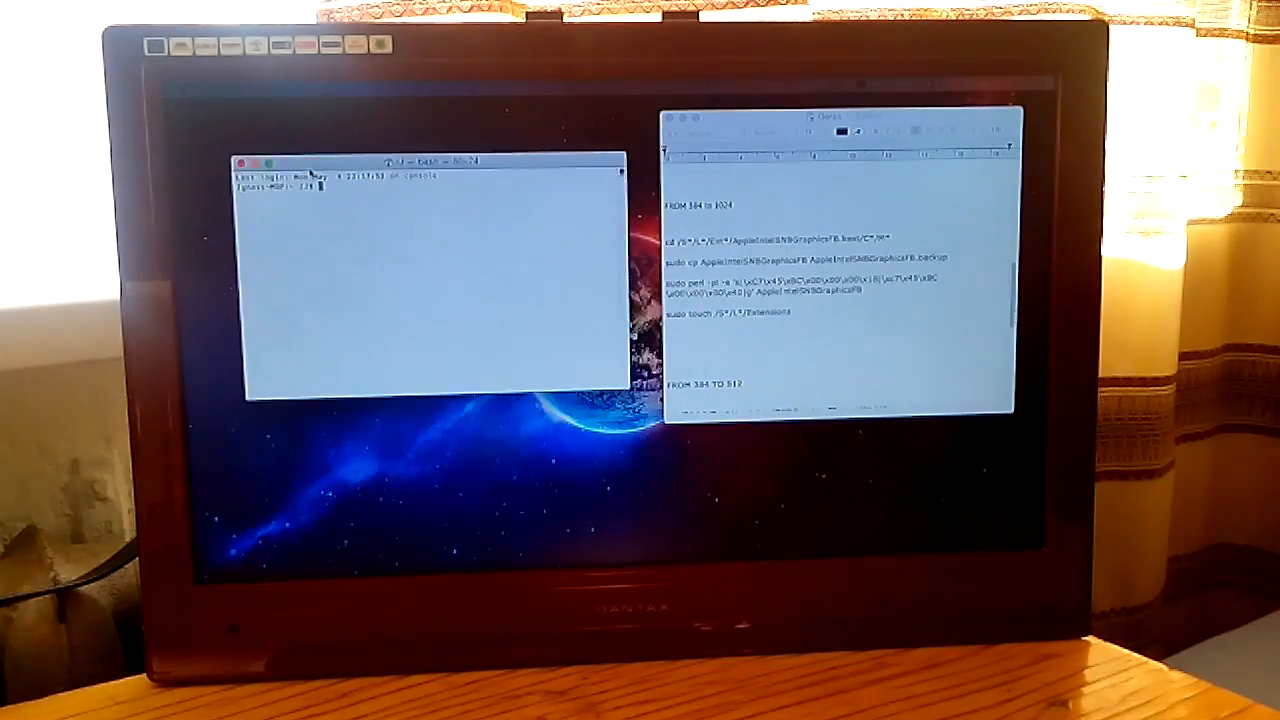
pyautogui.click(420, 280)
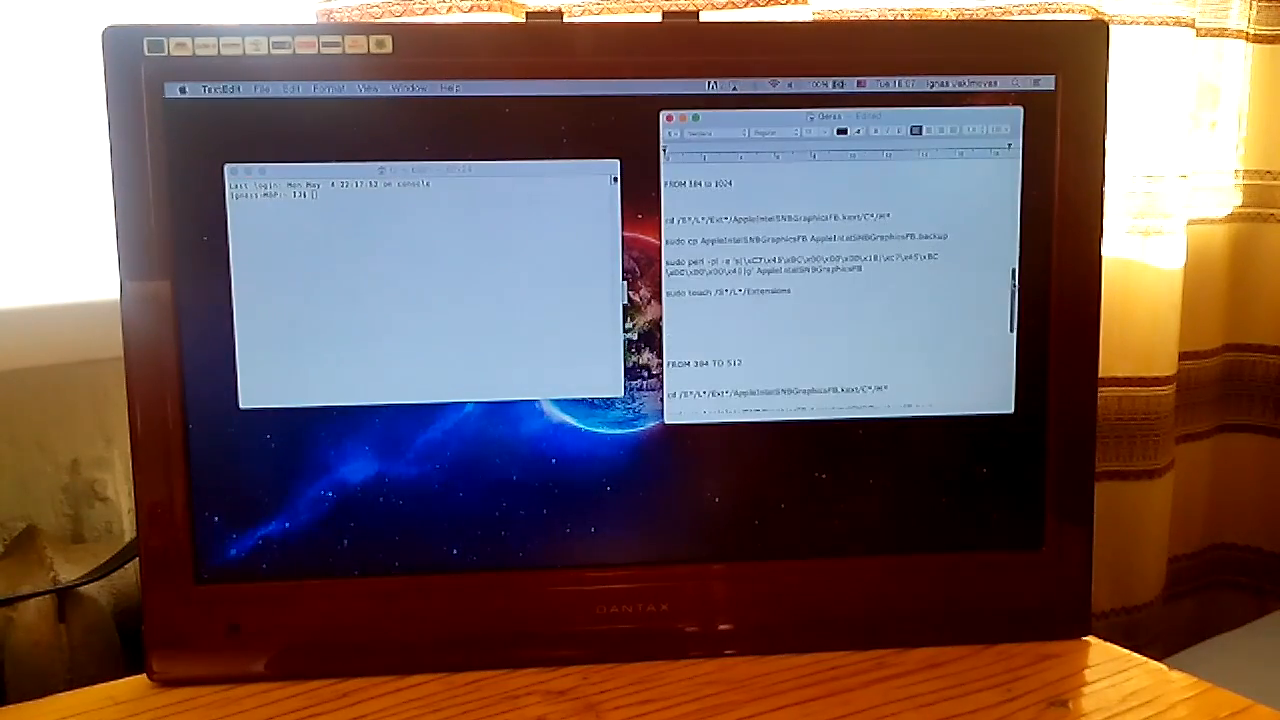
pyautogui.scroll(-3)
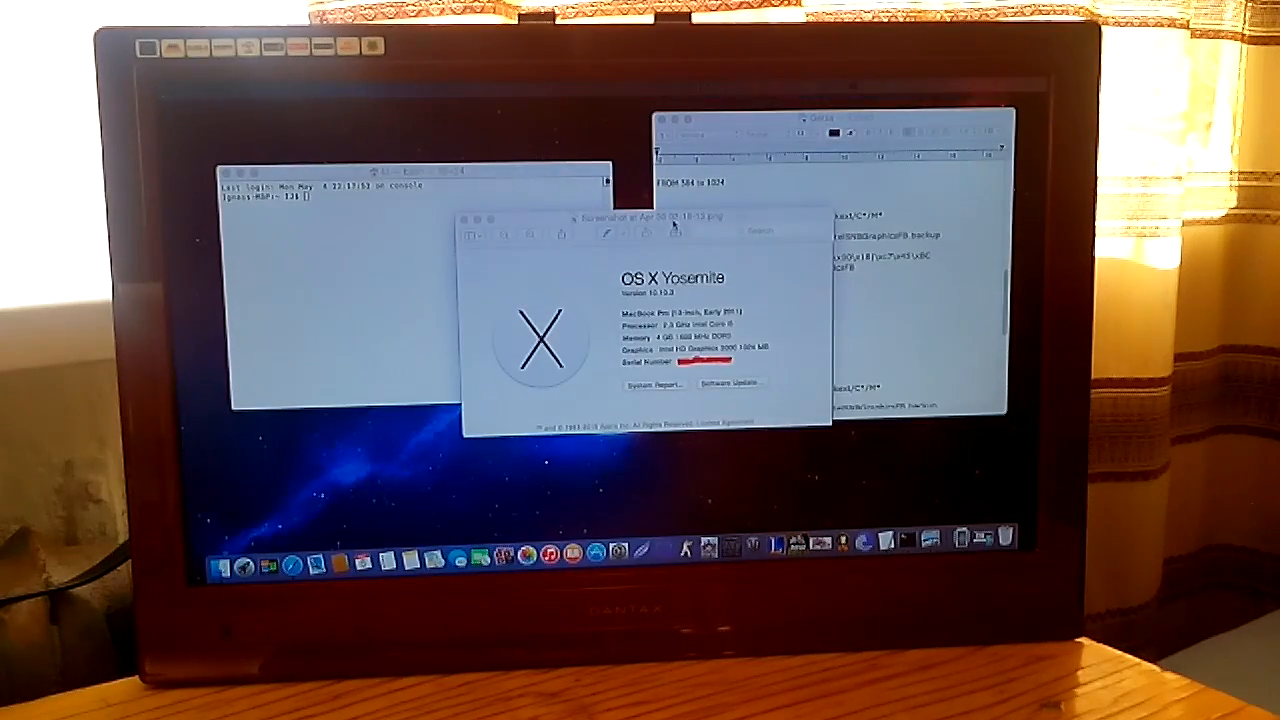
pyautogui.click(675, 225)
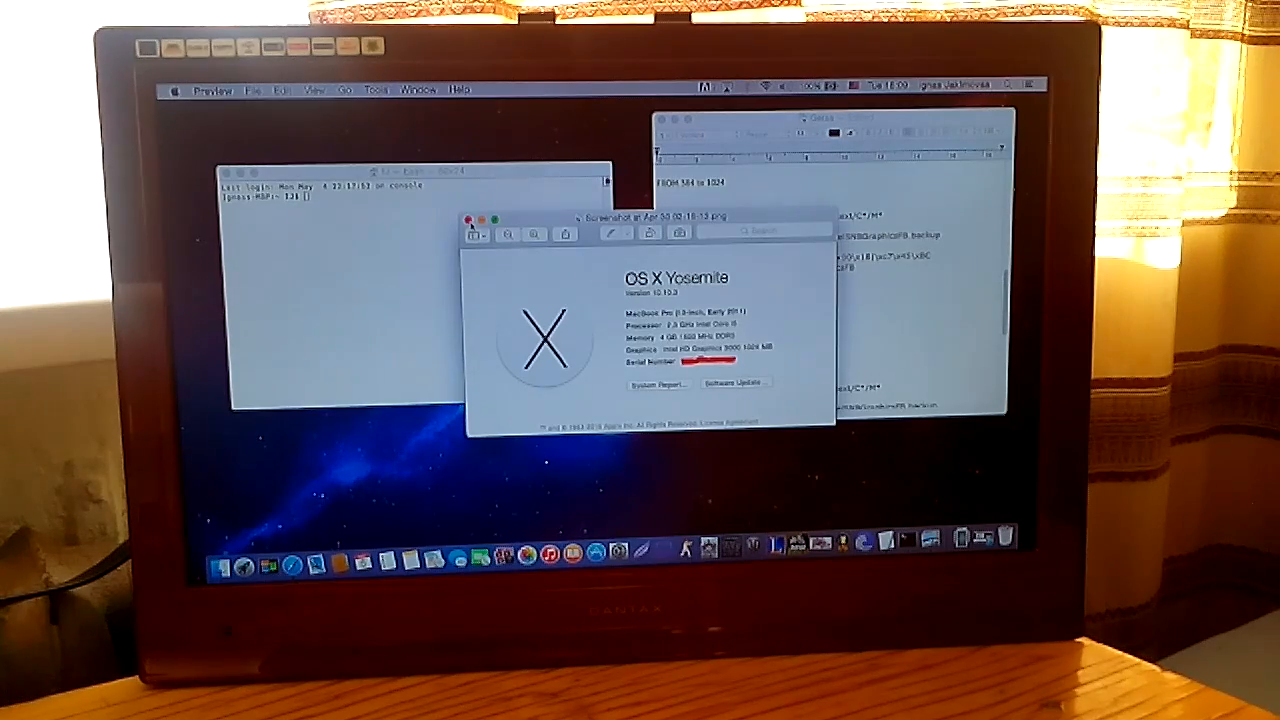
pyautogui.click(467, 219)
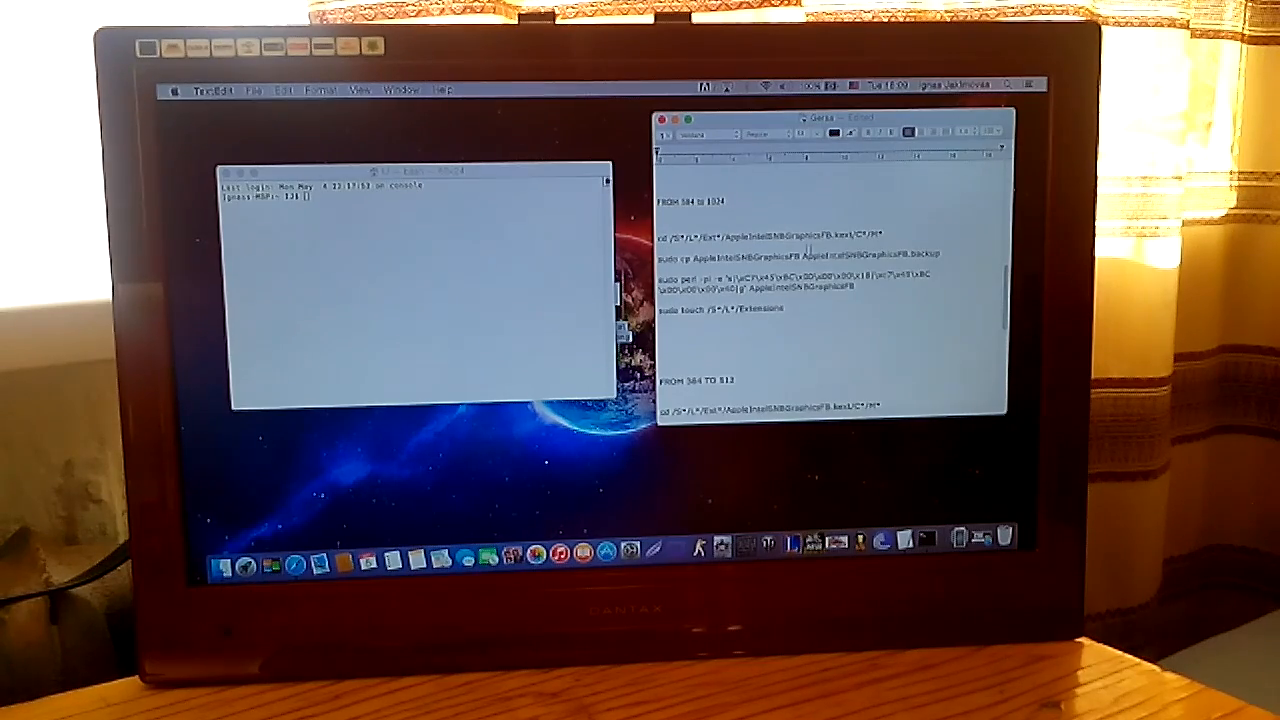
pyautogui.scroll(-3)
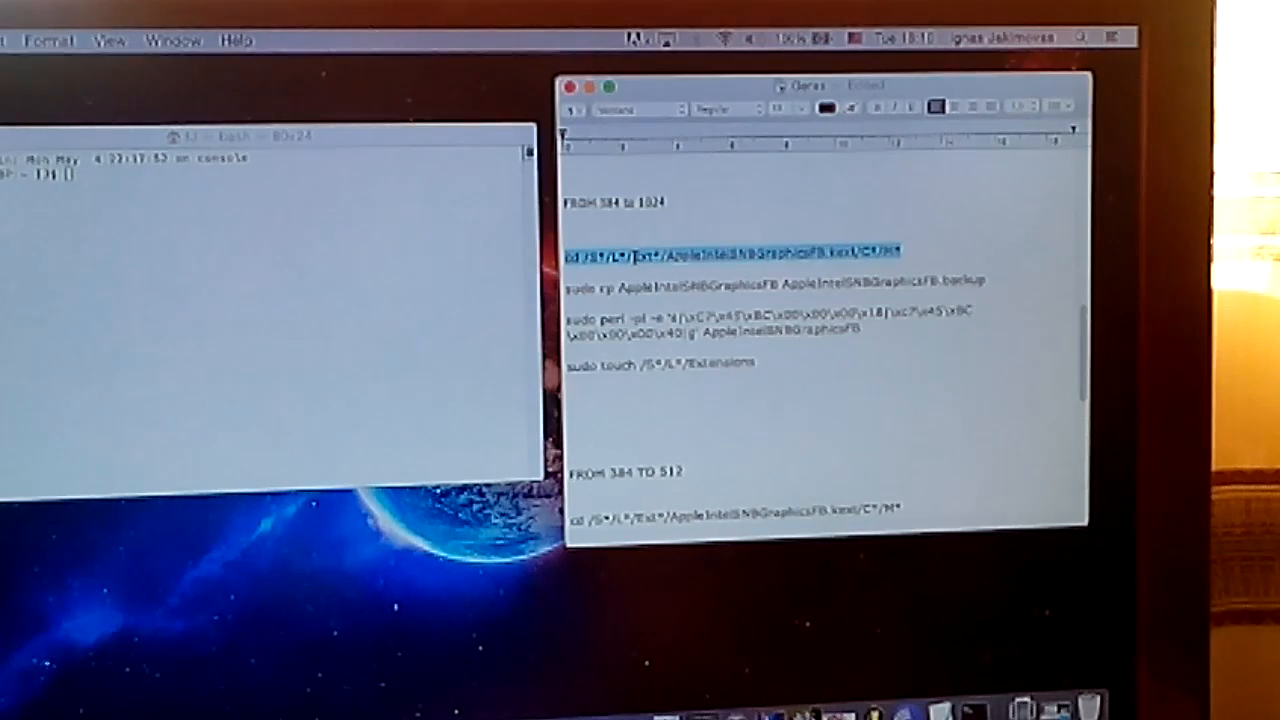
# Step: Run the copied cd into the framebuffer kext's MacOS folder, then the sudo cp backup
pyautogui.rightClick(700, 250)
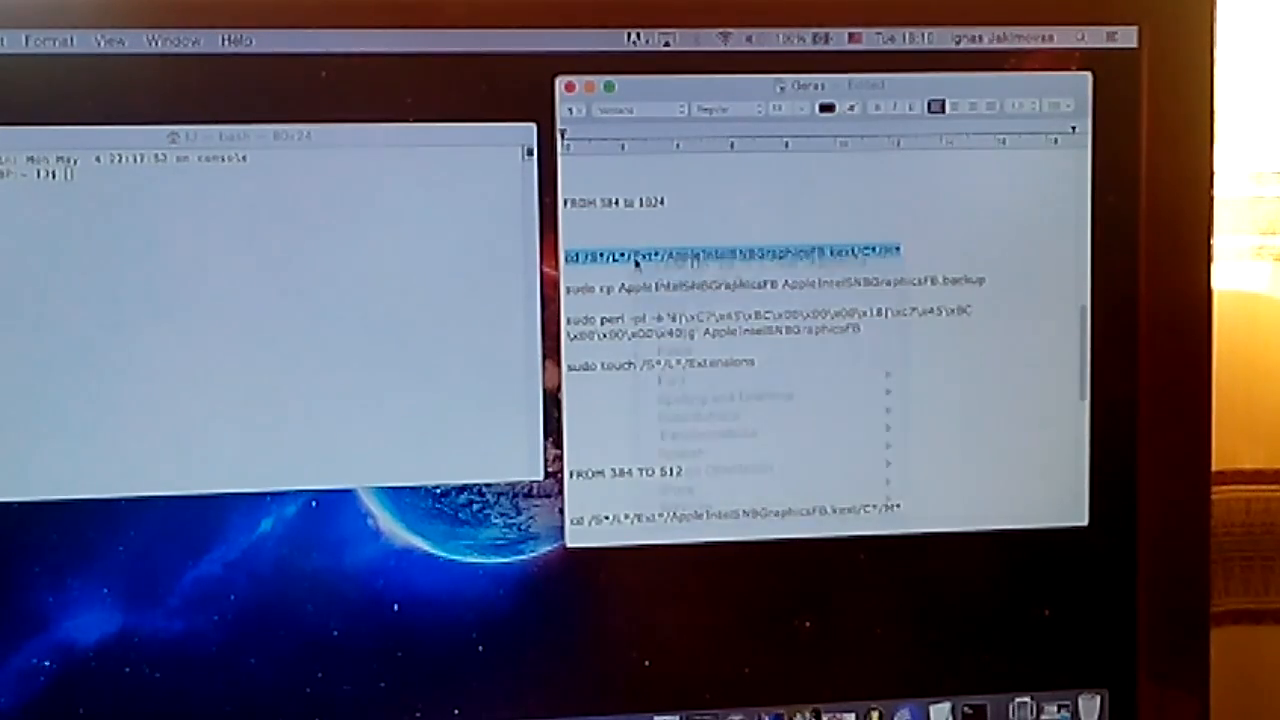
pyautogui.rightClick(735, 250)
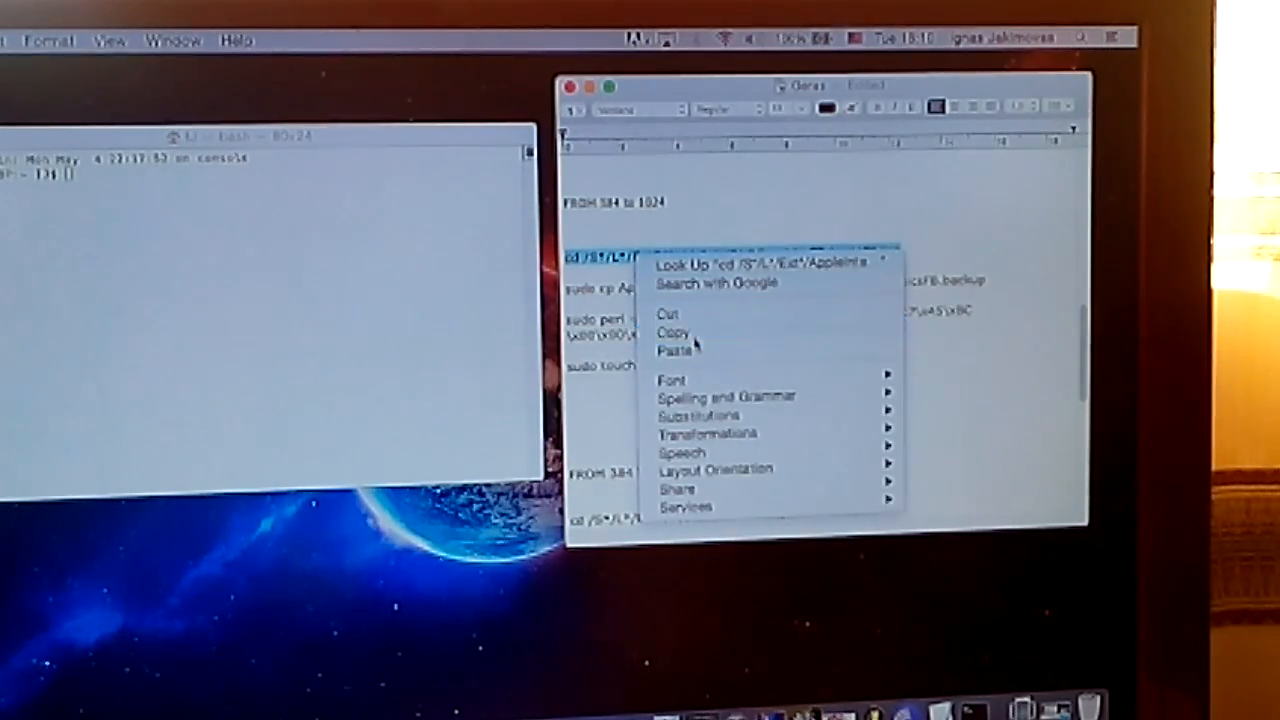
pyautogui.click(673, 331)
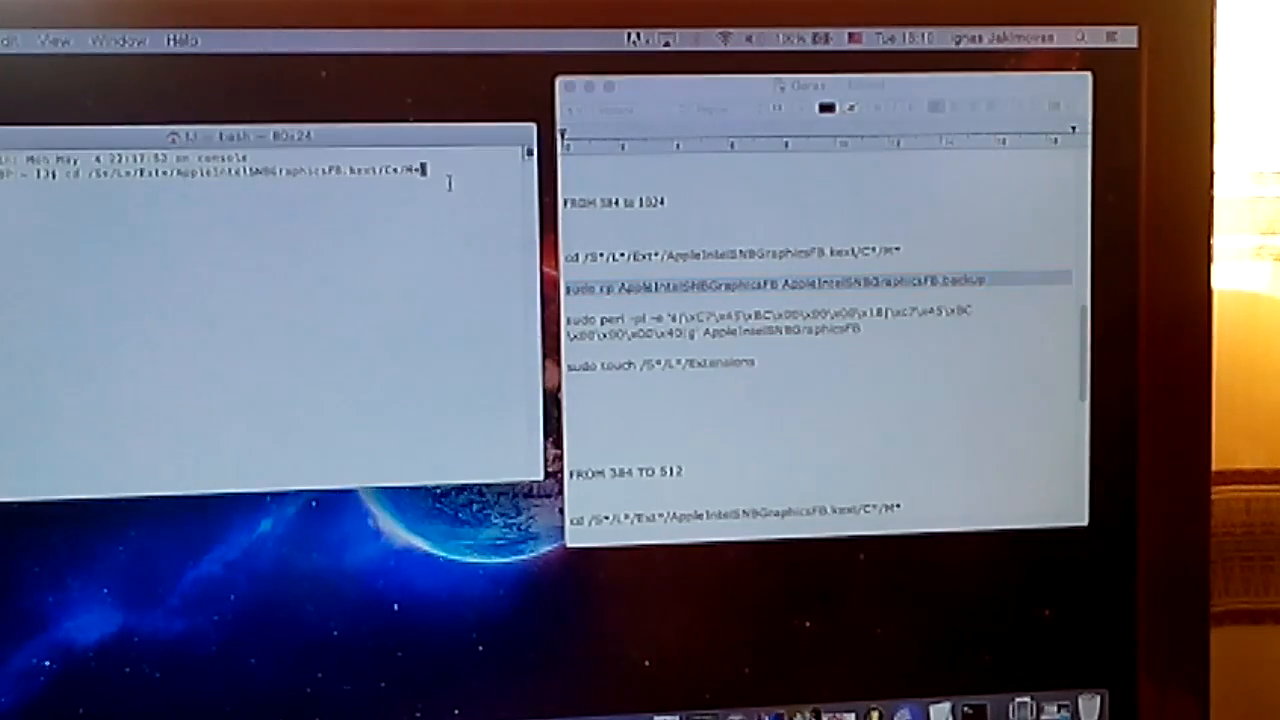
pyautogui.press('Return')
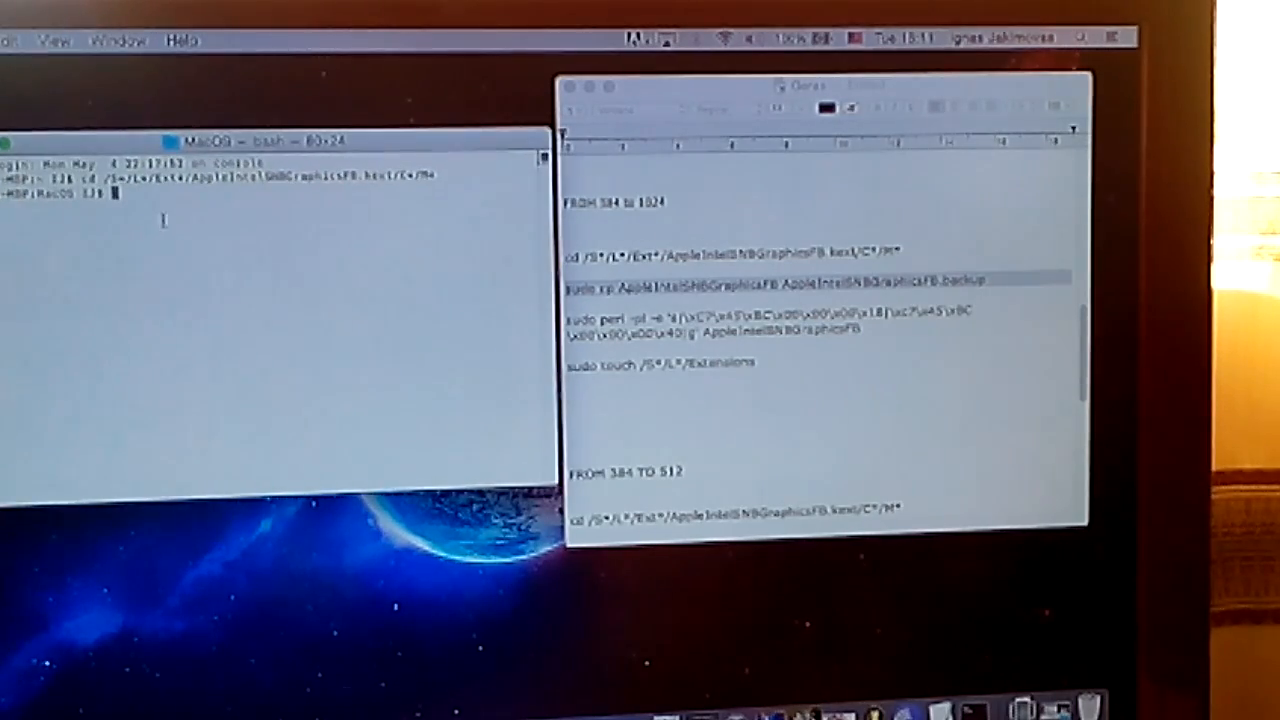
pyautogui.press('Return')
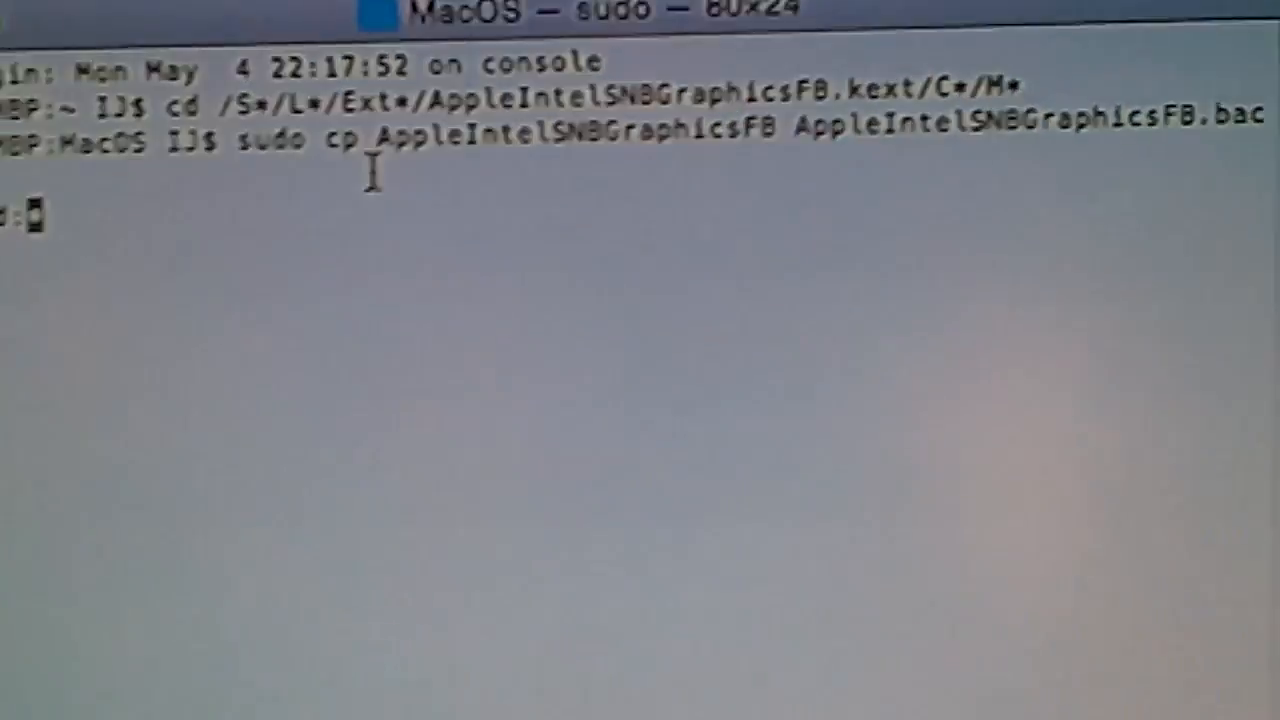
pyautogui.press('Return')
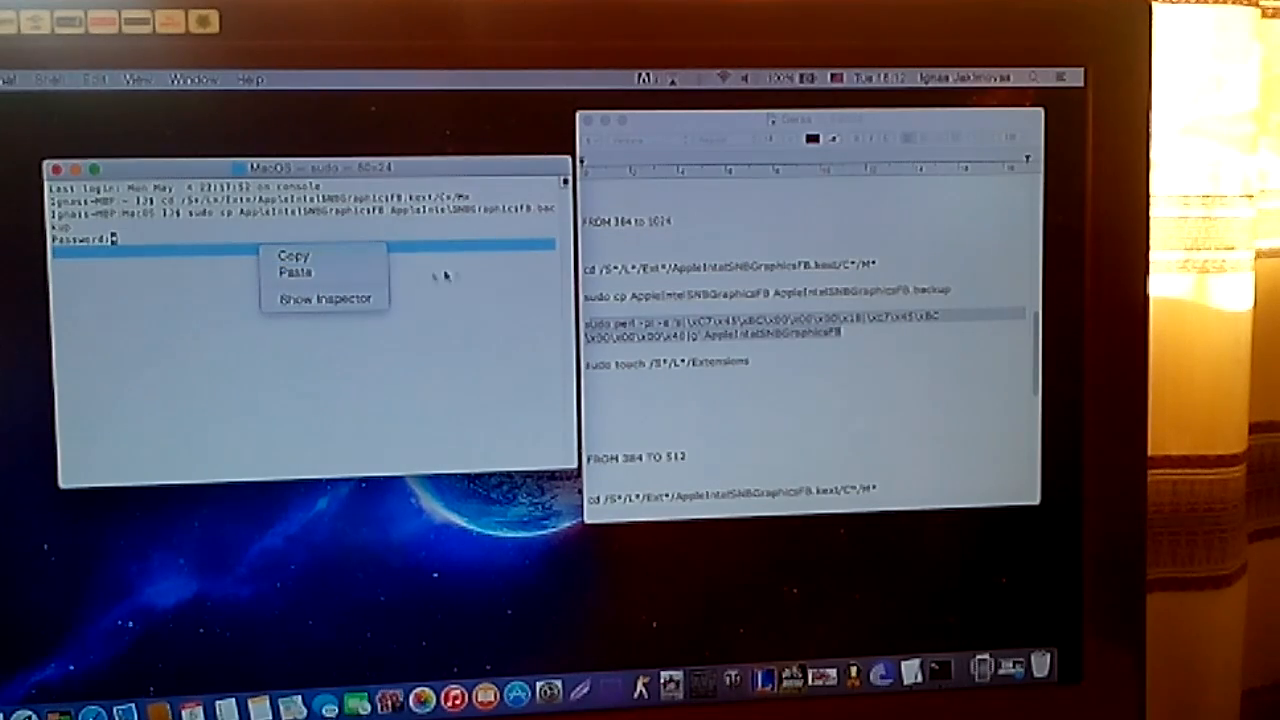
pyautogui.moveTo(137, 262)
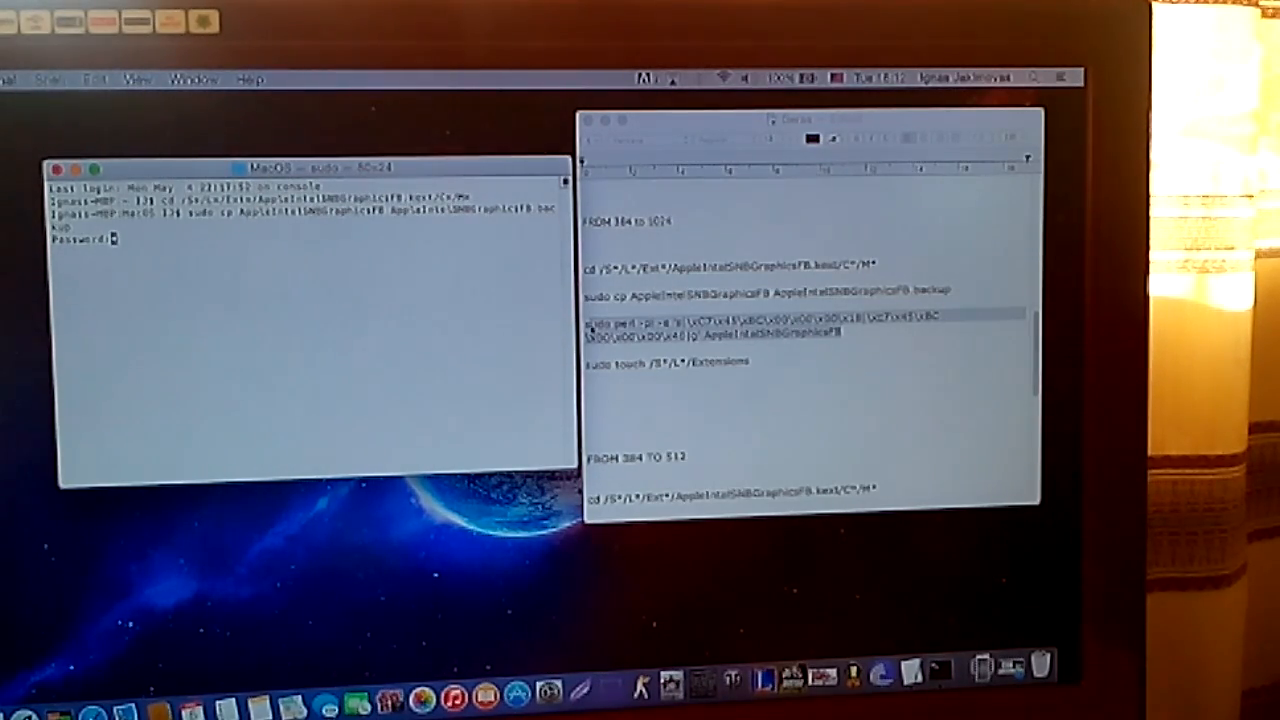
# Step: Paste and rerun the cd and sudo cp lines in a new Terminal window
pyautogui.rightClick(260, 275)
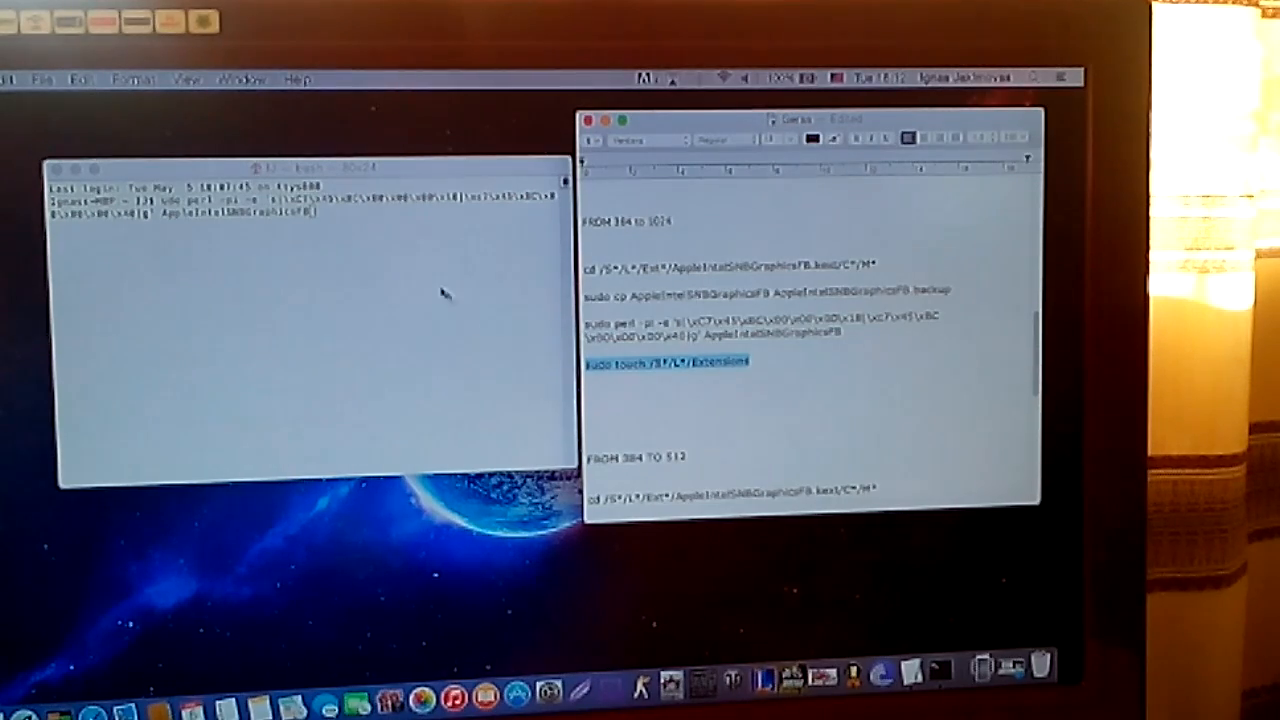
pyautogui.rightClick(680, 361)
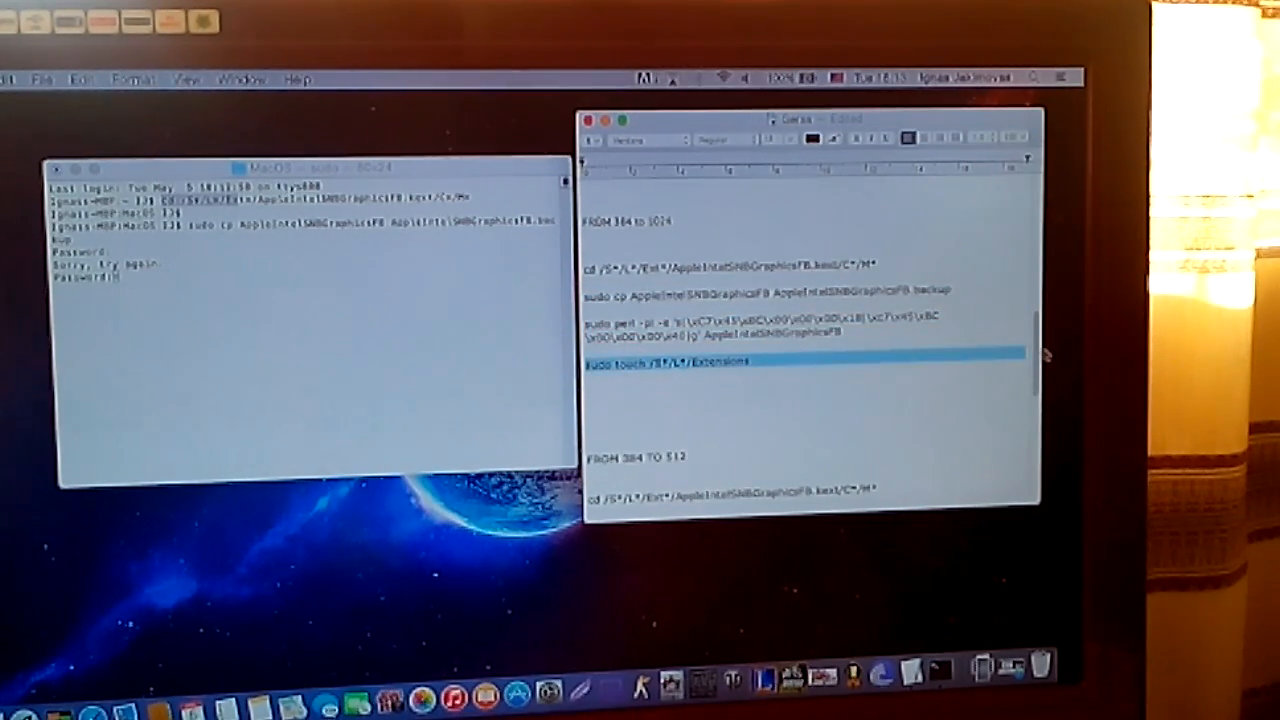
# Step: Scroll the TextEdit notes back to the opening web links and number list
pyautogui.scroll(-3)
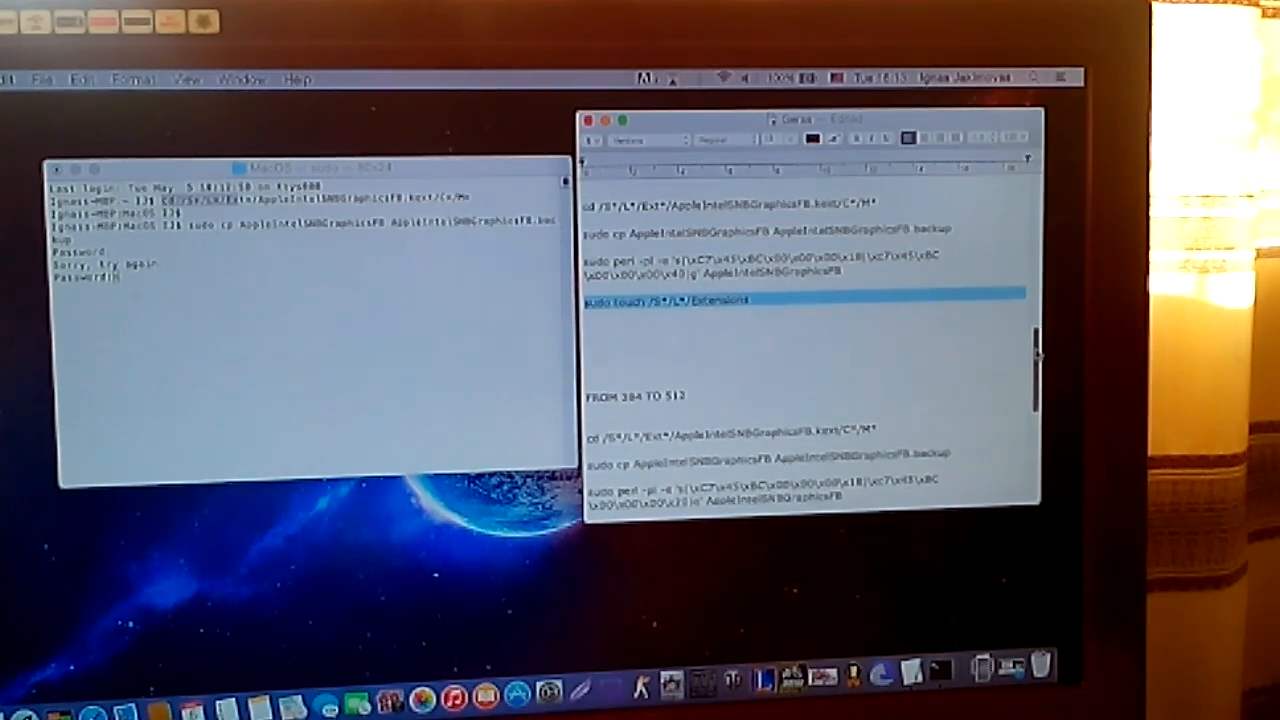
pyautogui.scroll(-3)
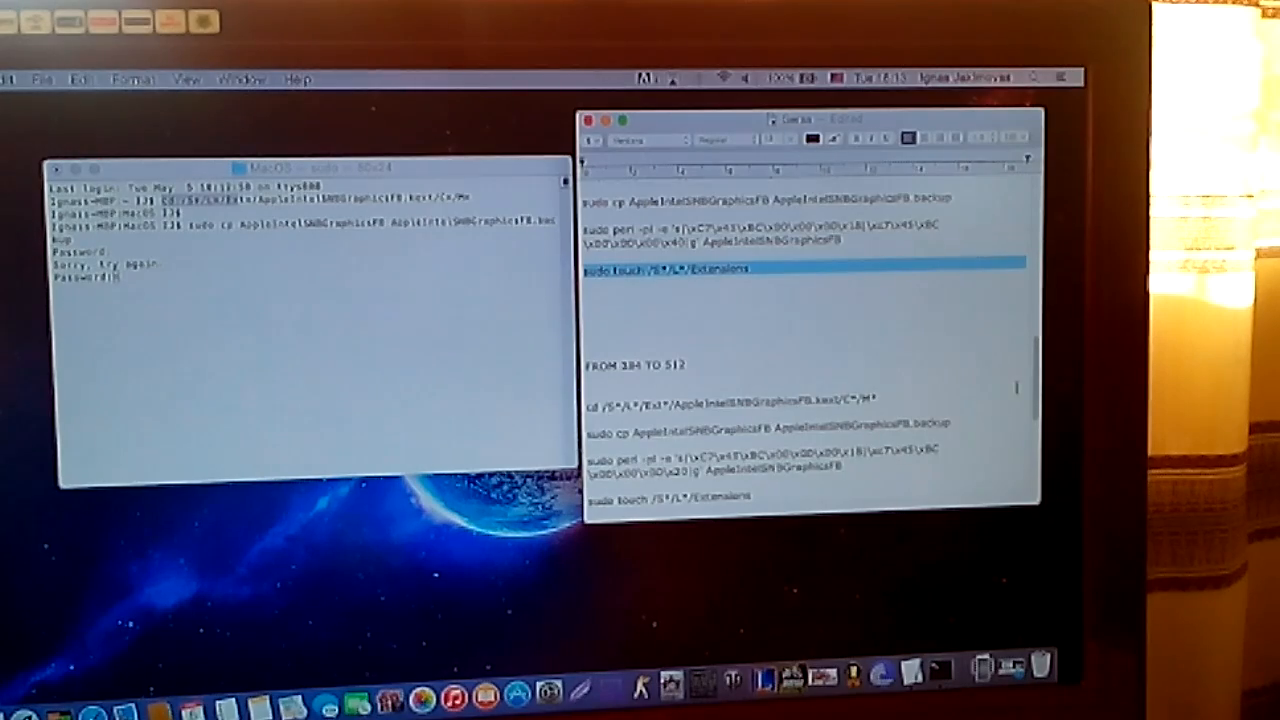
pyautogui.scroll(-3)
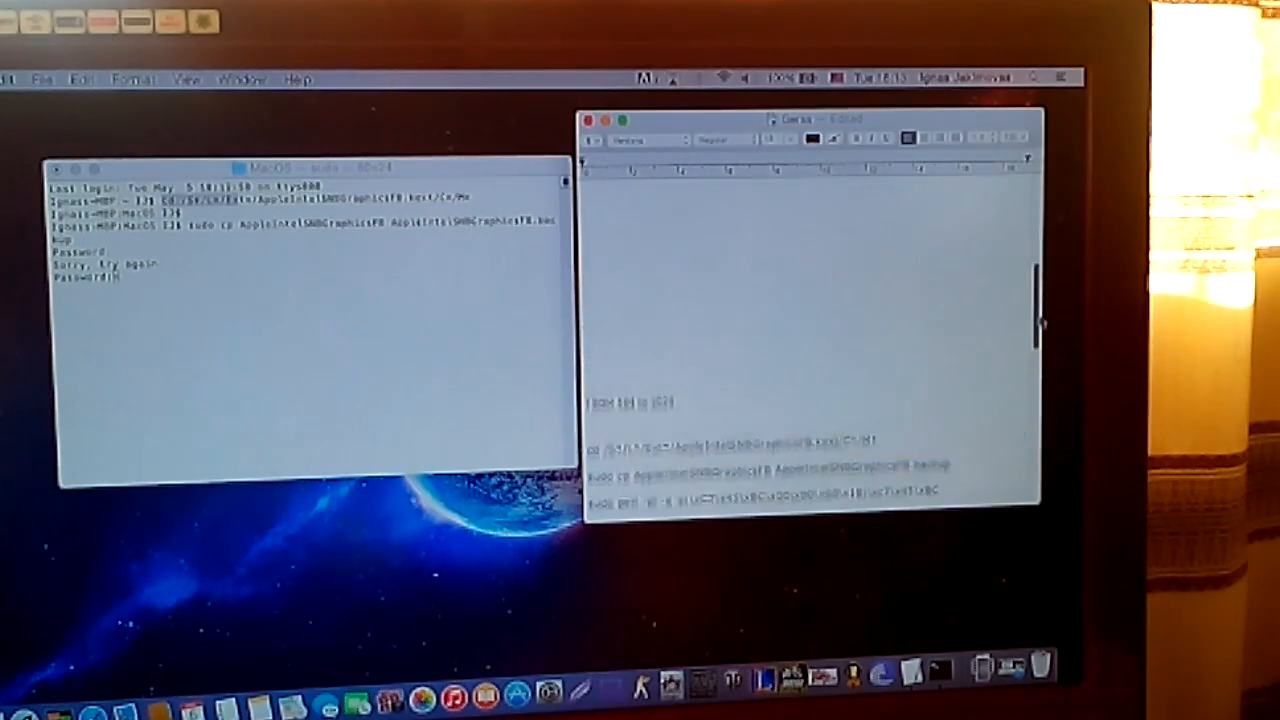
pyautogui.scroll(3)
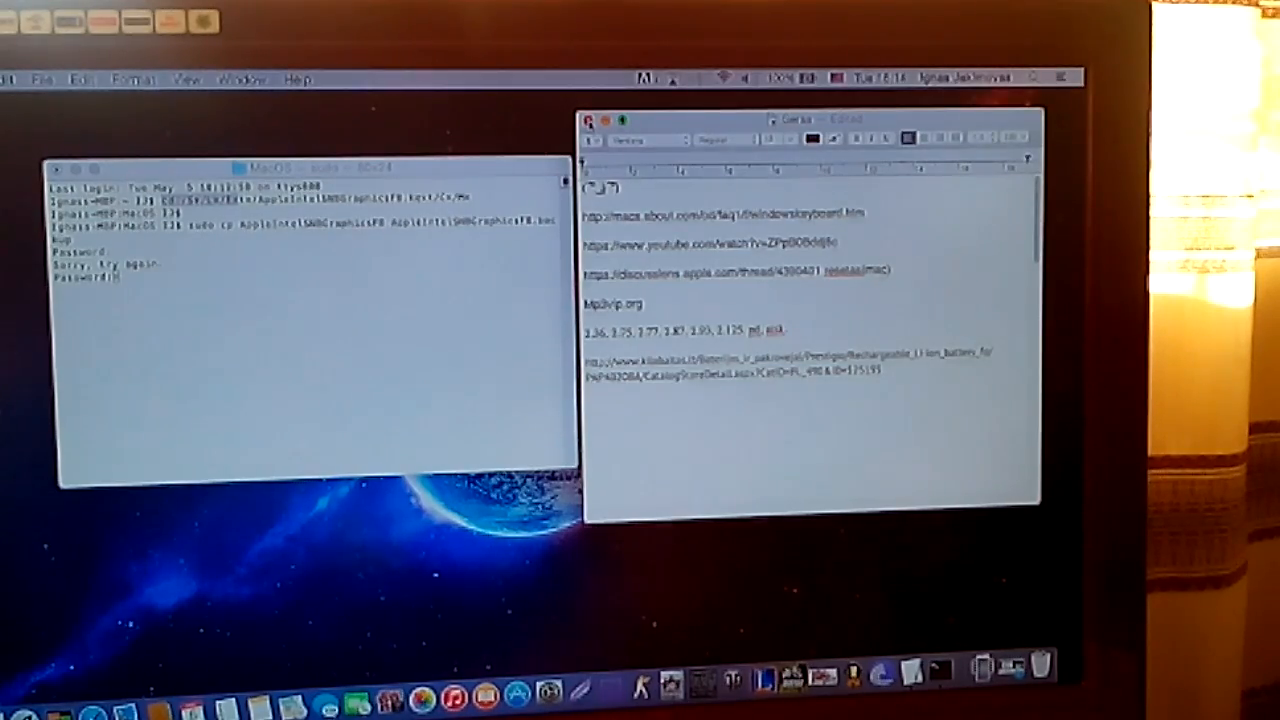
# Step: Close the Terminal window, ending its sudo process, and choose Restart from the Apple menu
pyautogui.click(589, 120)
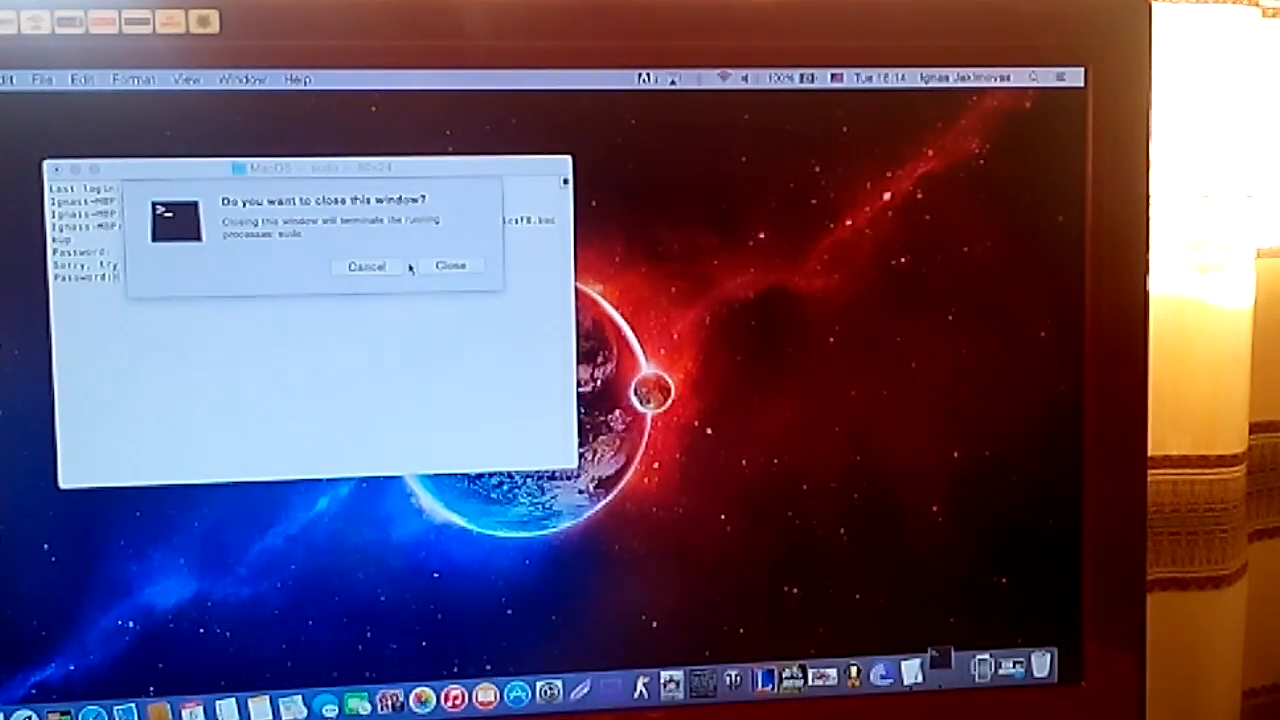
pyautogui.click(450, 265)
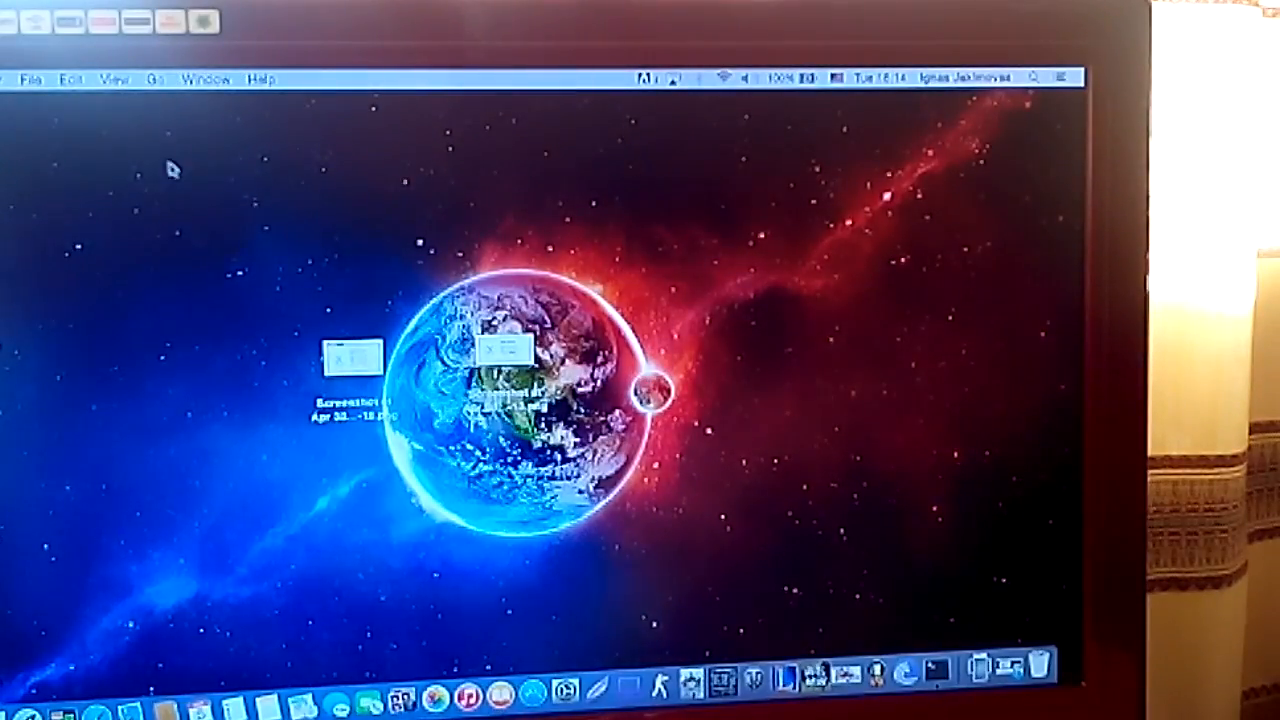
pyautogui.click(12, 79)
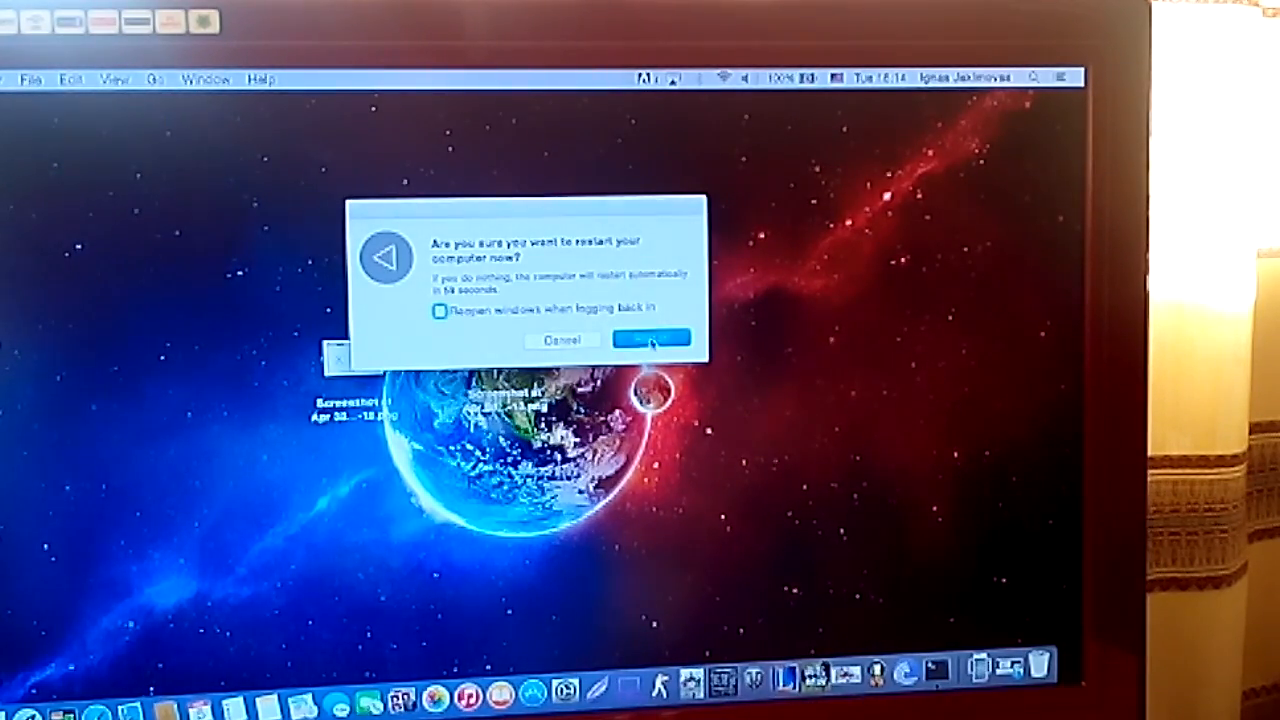
# Step: Confirm Restart so the MacBook reboots
pyautogui.click(651, 340)
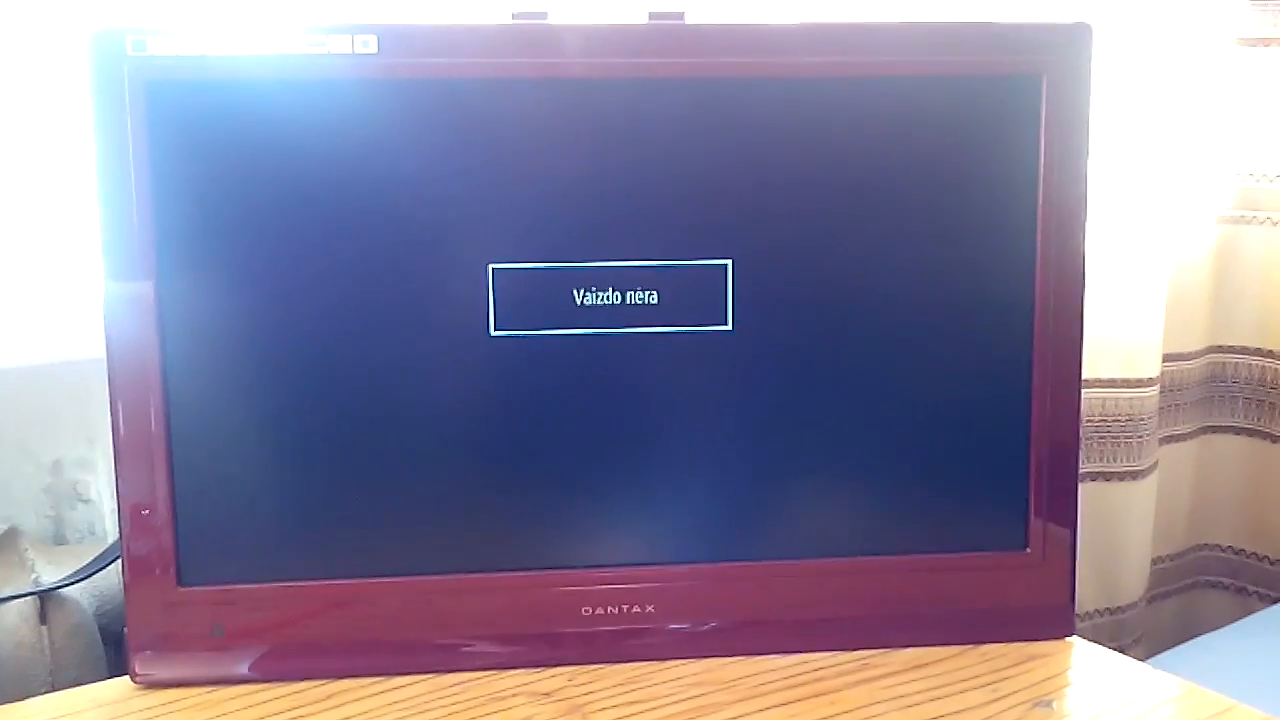